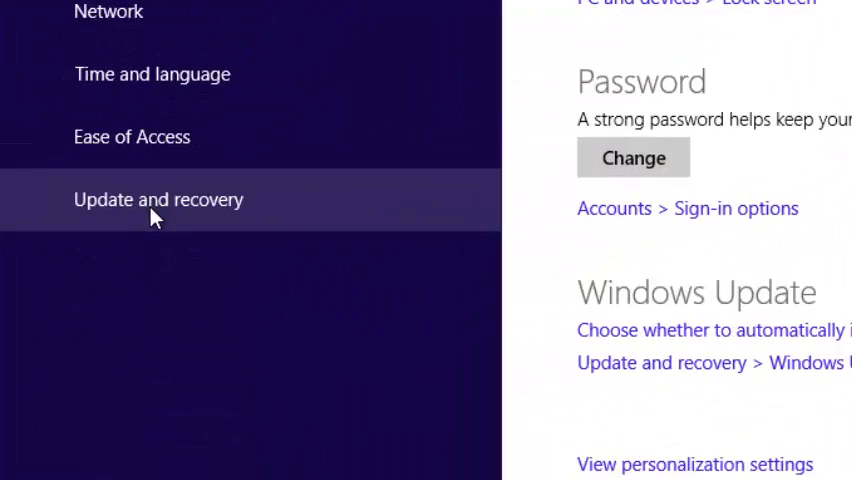
# Open Update and recovery from the PC Settings left pane
pyautogui.click(158, 200)
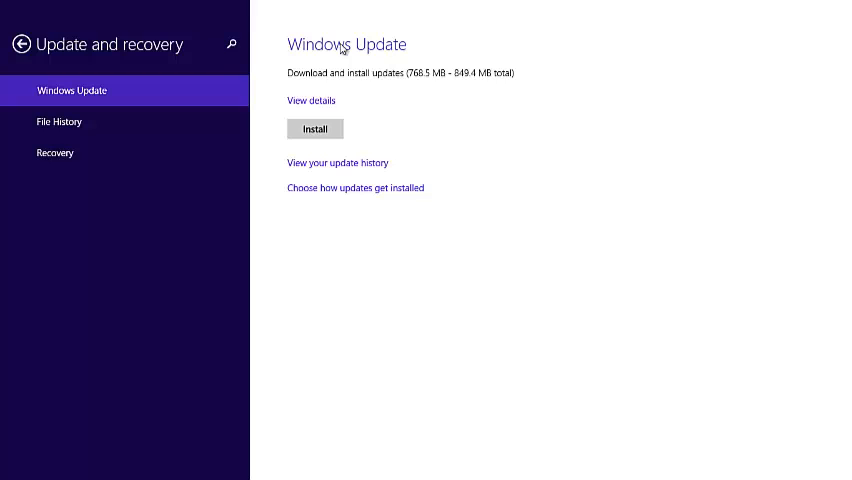
pyautogui.moveTo(328, 80)
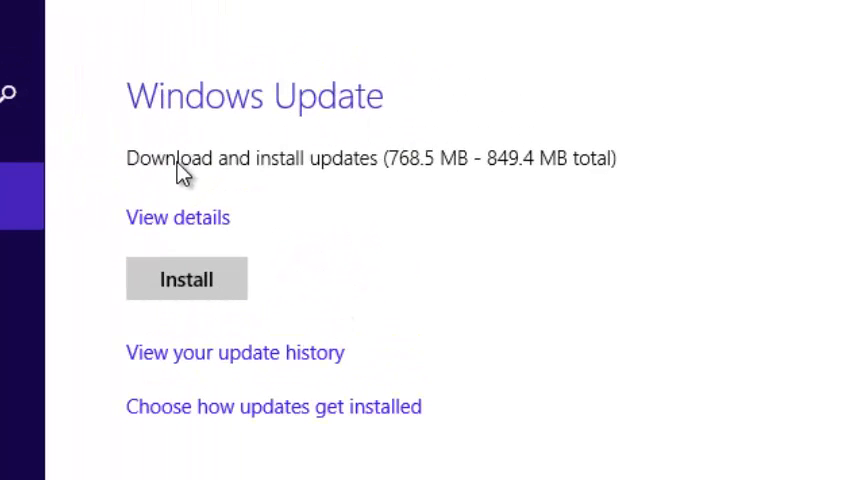
pyautogui.moveTo(372, 184)
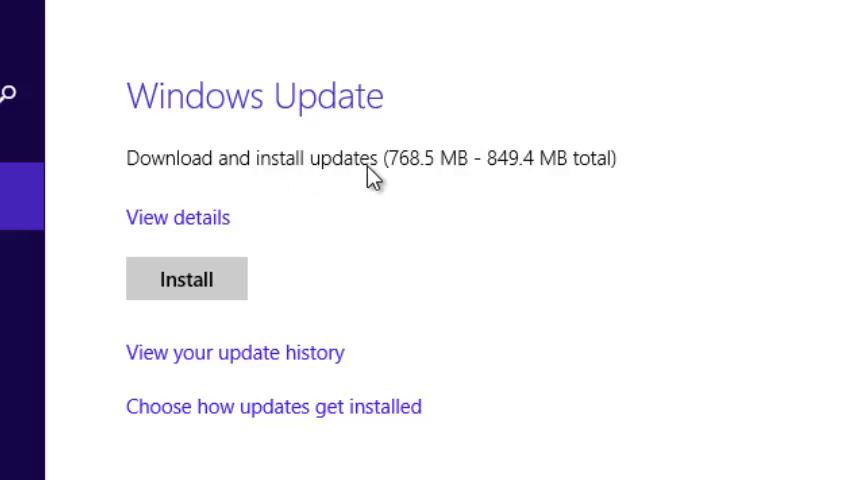
pyautogui.moveTo(418, 188)
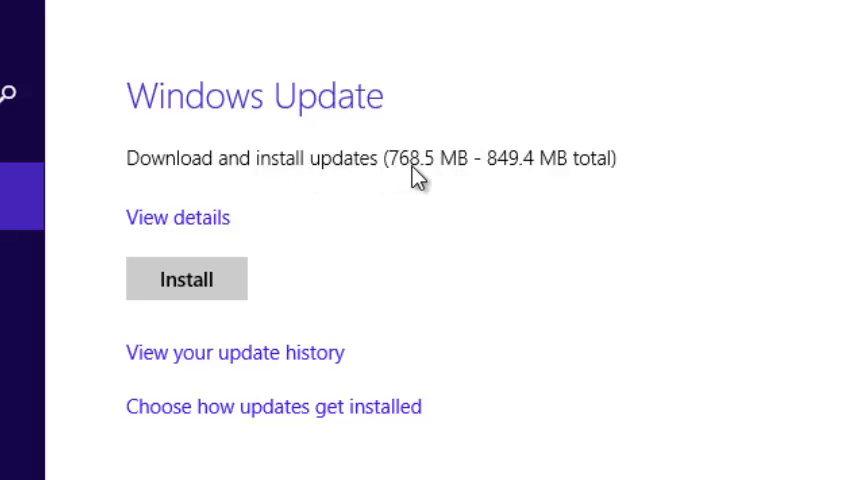
pyautogui.moveTo(478, 190)
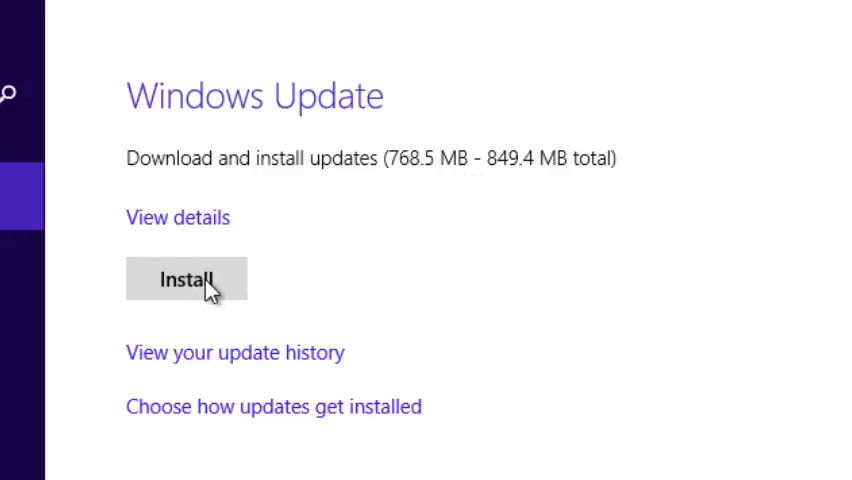
pyautogui.moveTo(228, 296)
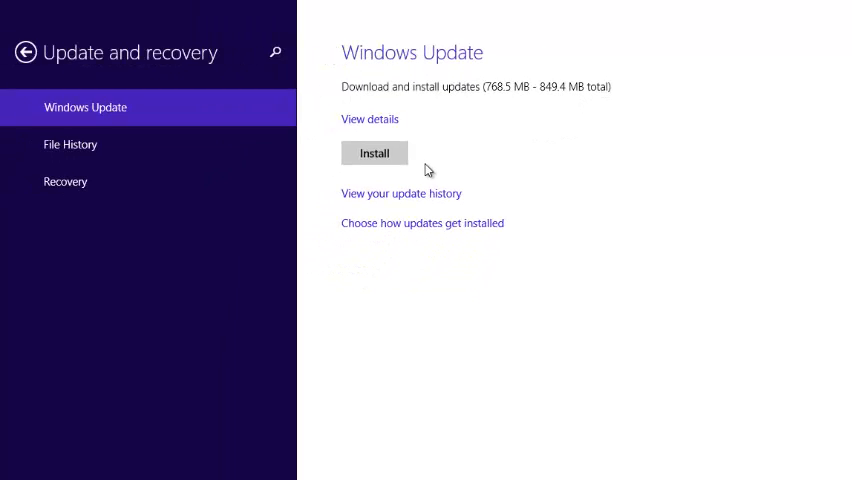
pyautogui.moveTo(418, 232)
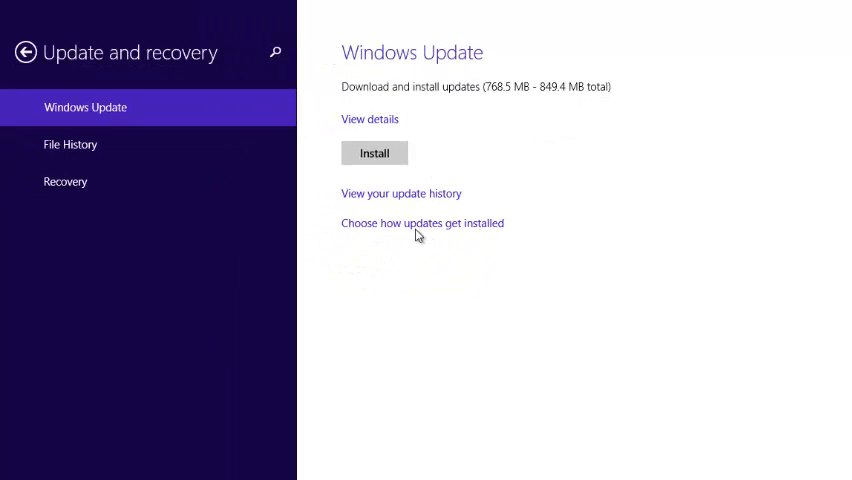
pyautogui.moveTo(394, 228)
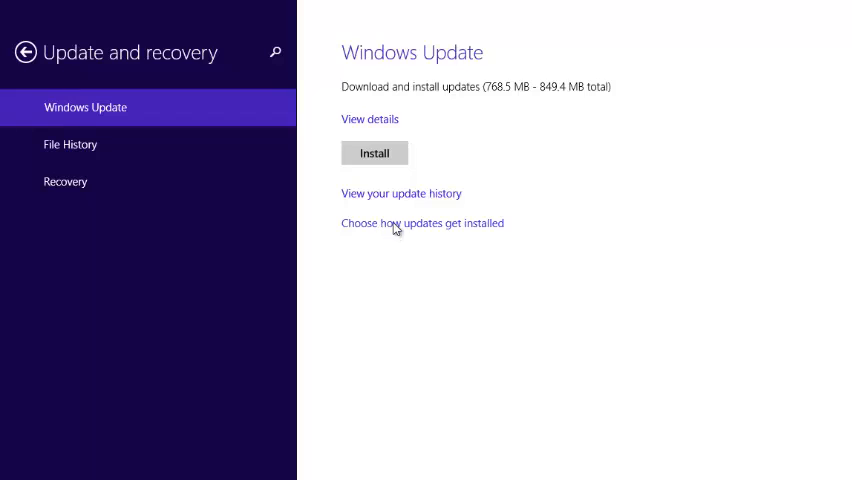
pyautogui.moveTo(400, 242)
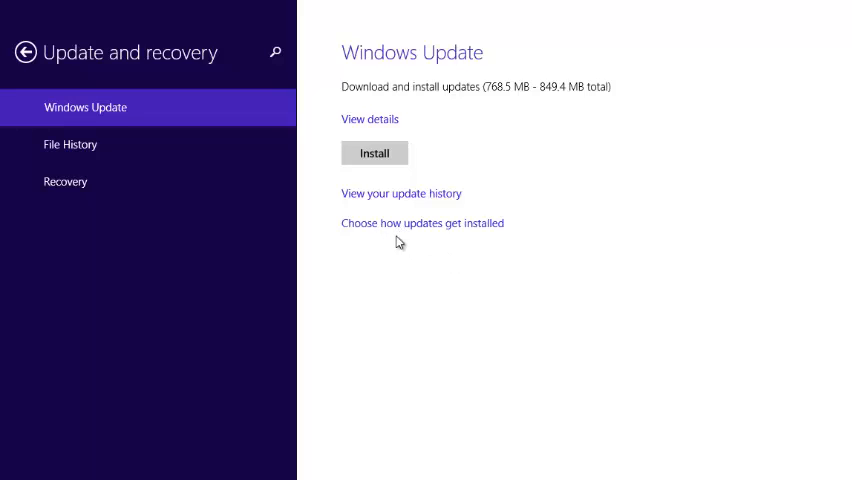
# Set Important updates to 'Never check for updates (not recommended)' under Choose how updates get installed
pyautogui.click(422, 222)
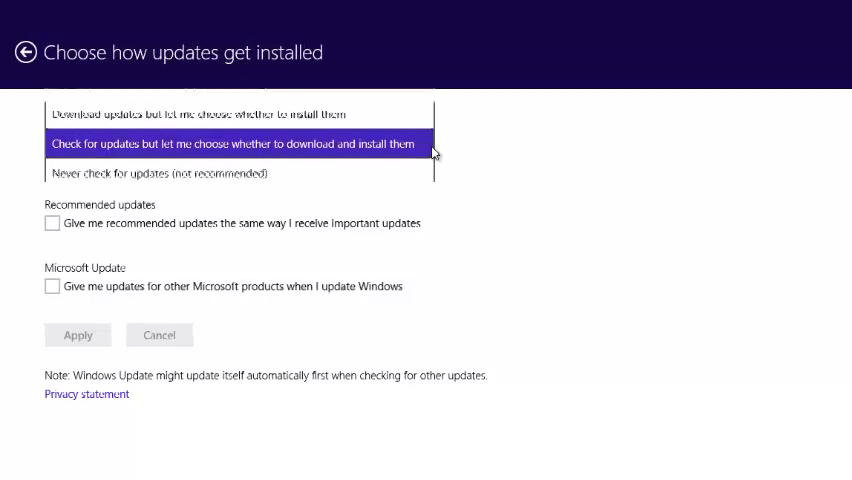
pyautogui.click(240, 144)
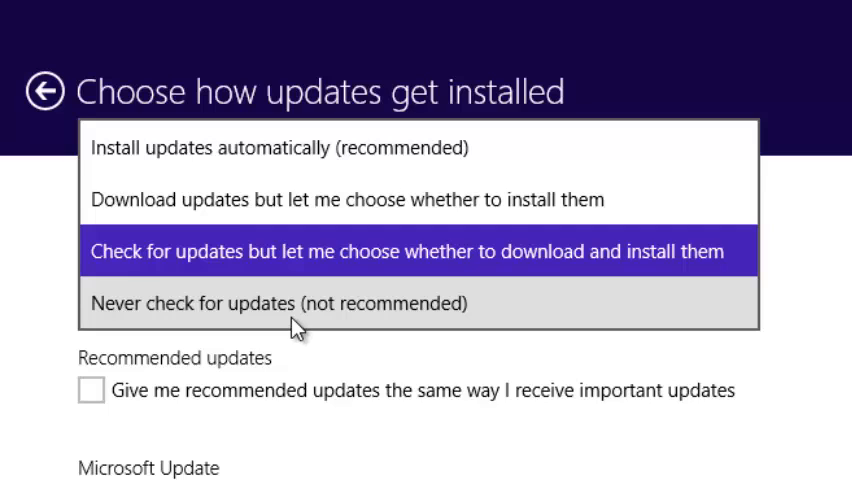
pyautogui.click(284, 304)
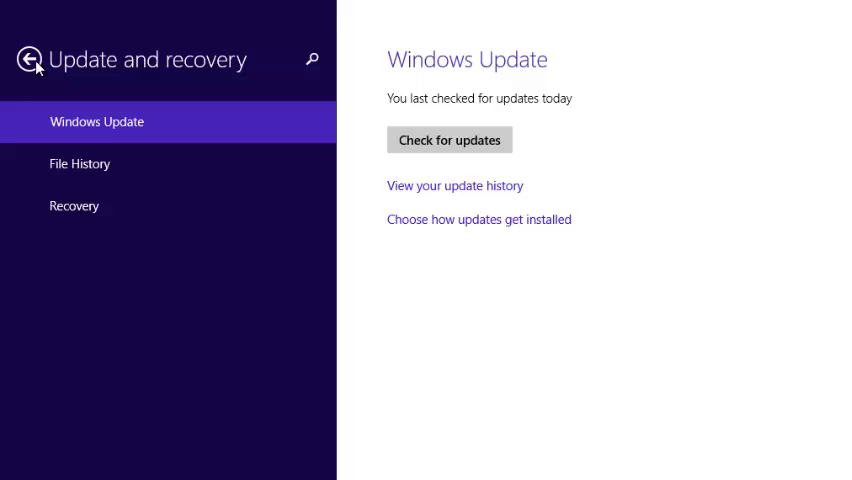
pyautogui.moveTo(404, 152)
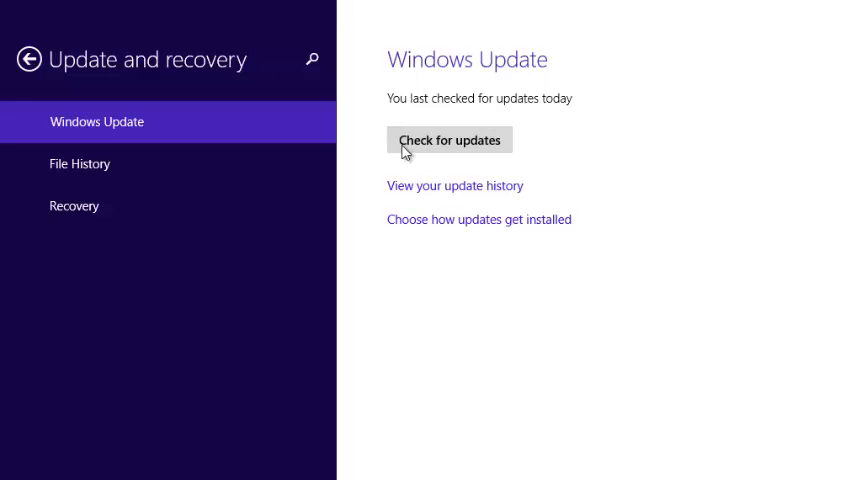
pyautogui.moveTo(364, 200)
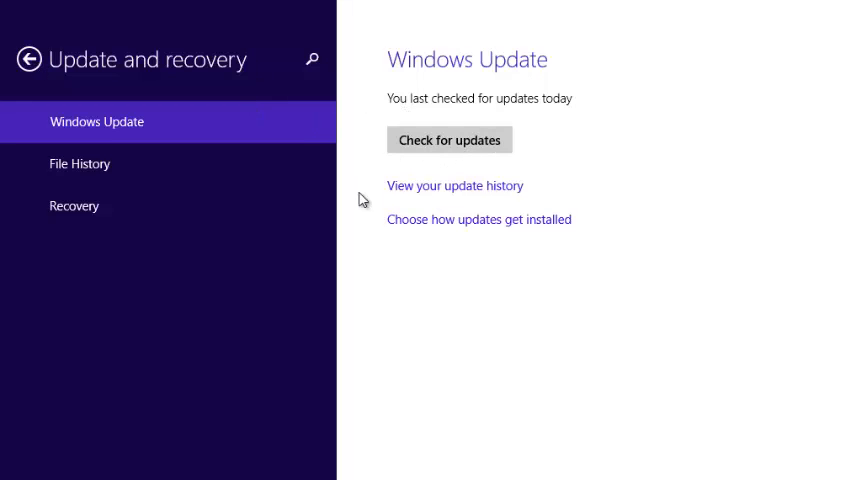
# Reopen Choose how updates get installed and confirm Important updates stays on 'Never check for updates'
pyautogui.click(478, 220)
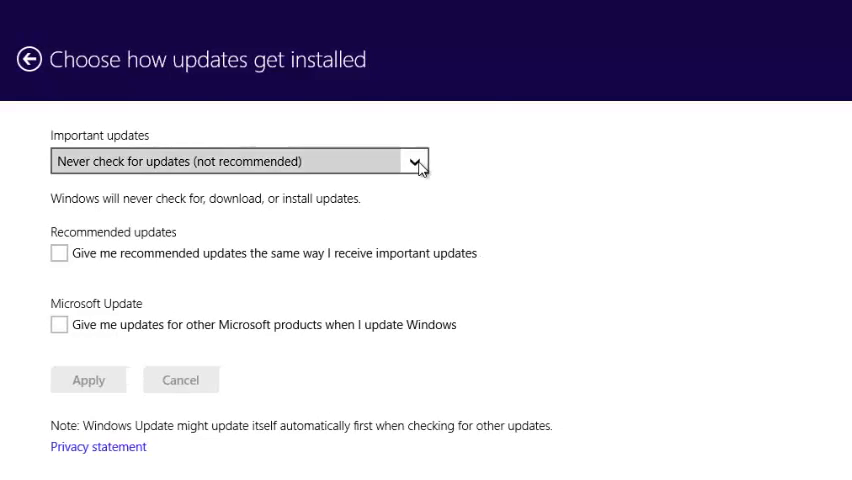
pyautogui.click(418, 160)
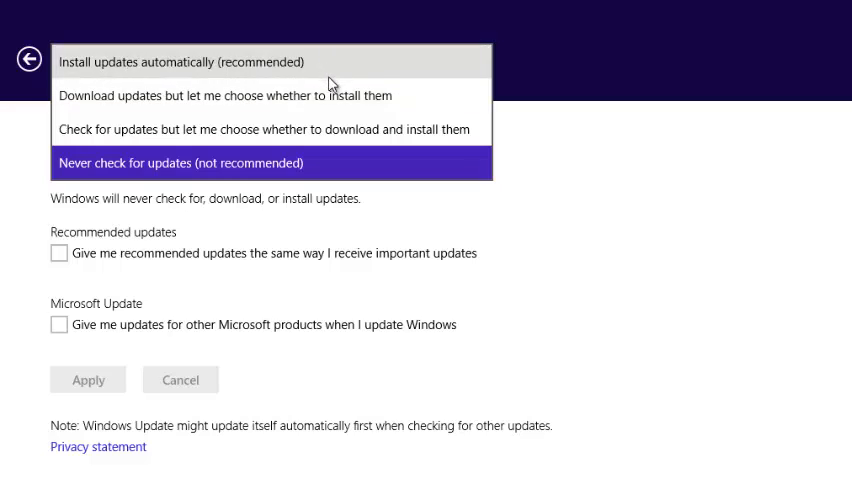
pyautogui.moveTo(592, 156)
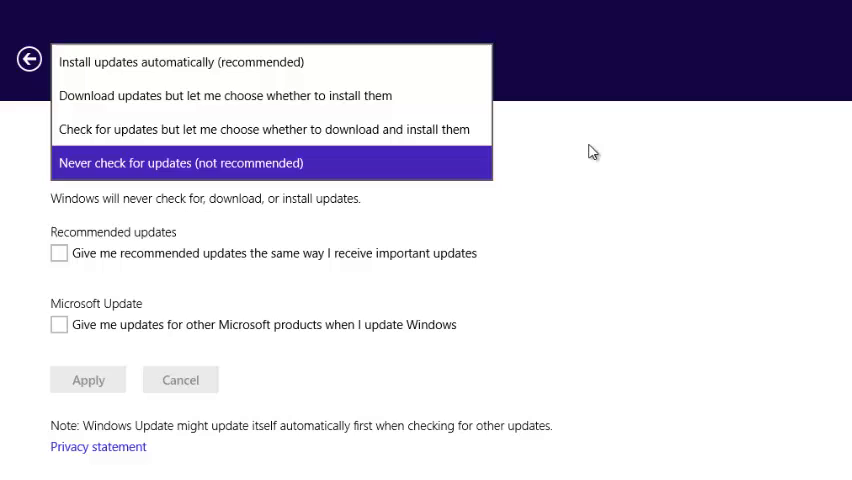
pyautogui.click(180, 162)
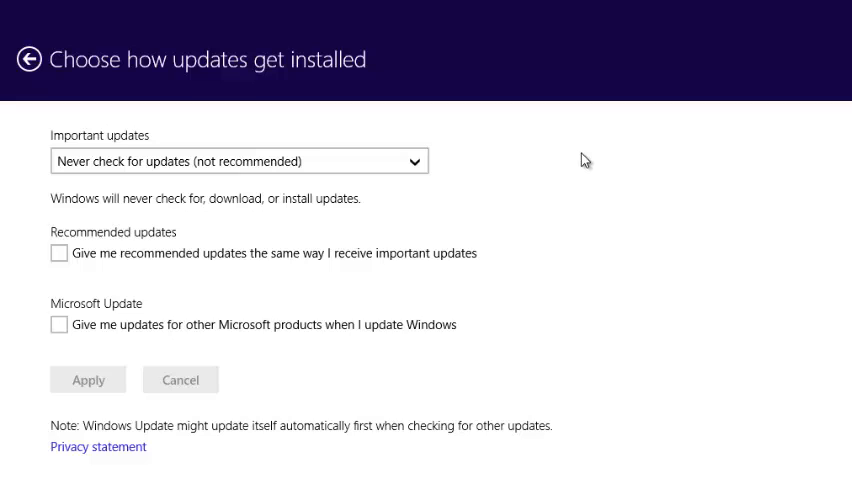
pyautogui.moveTo(594, 184)
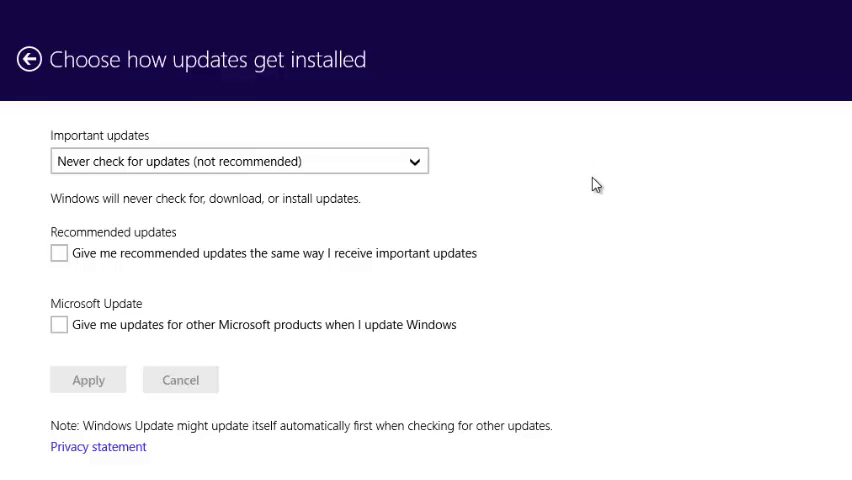